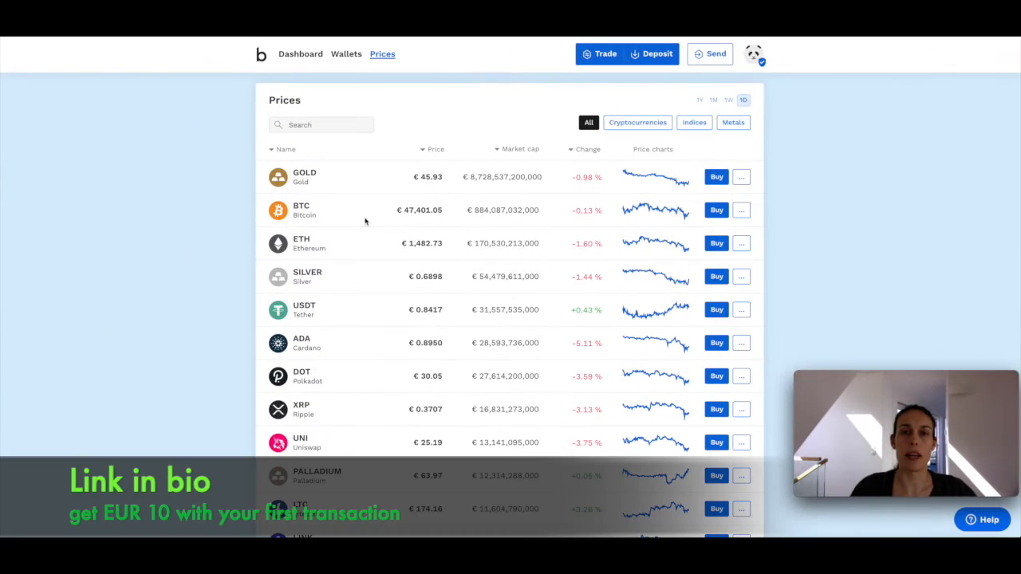
# - Scroll the Prices asset list until the MIOTA (IOTA) row is visible
pyautogui.scroll(-3)
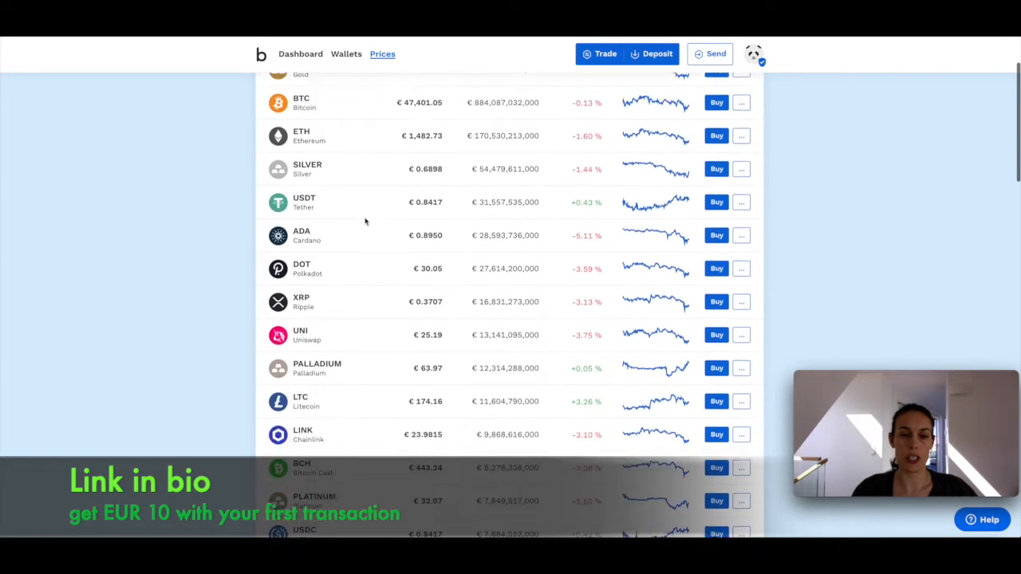
pyautogui.scroll(-3)
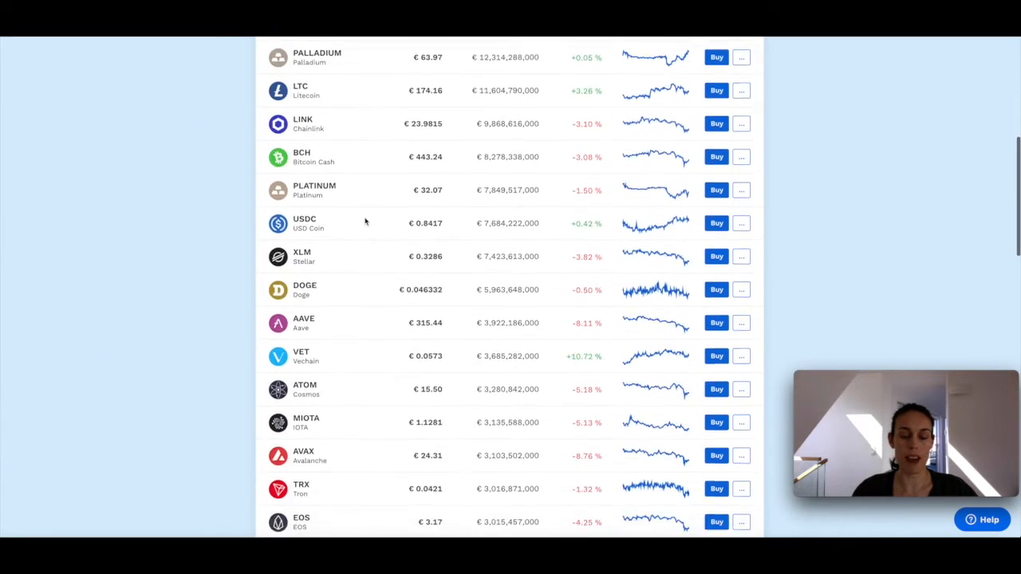
pyautogui.scroll(3)
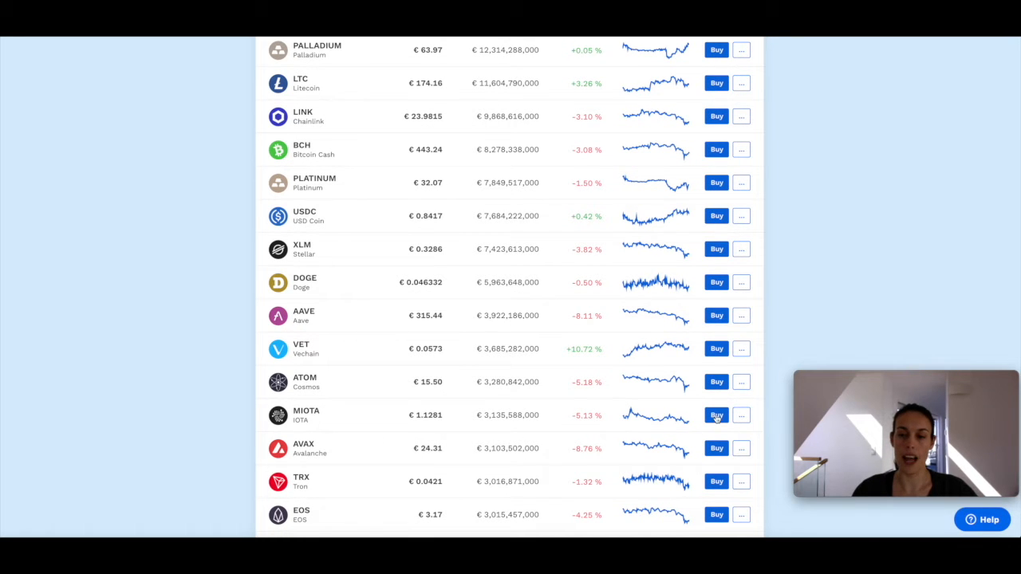
# - Begin an IOTA buy from the MIOTA row, paying from the Euro Wallet
pyautogui.click(717, 415)
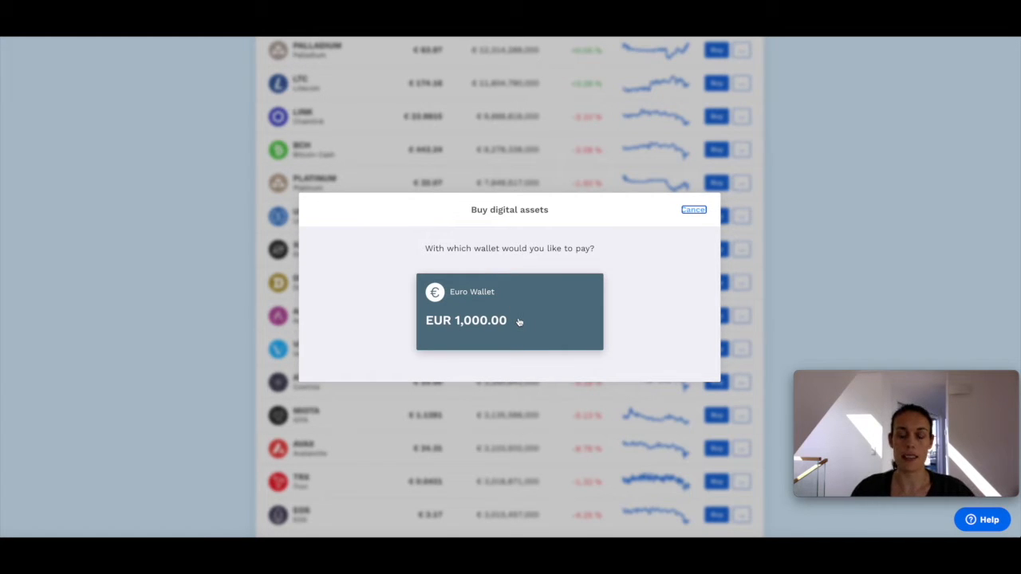
pyautogui.click(509, 311)
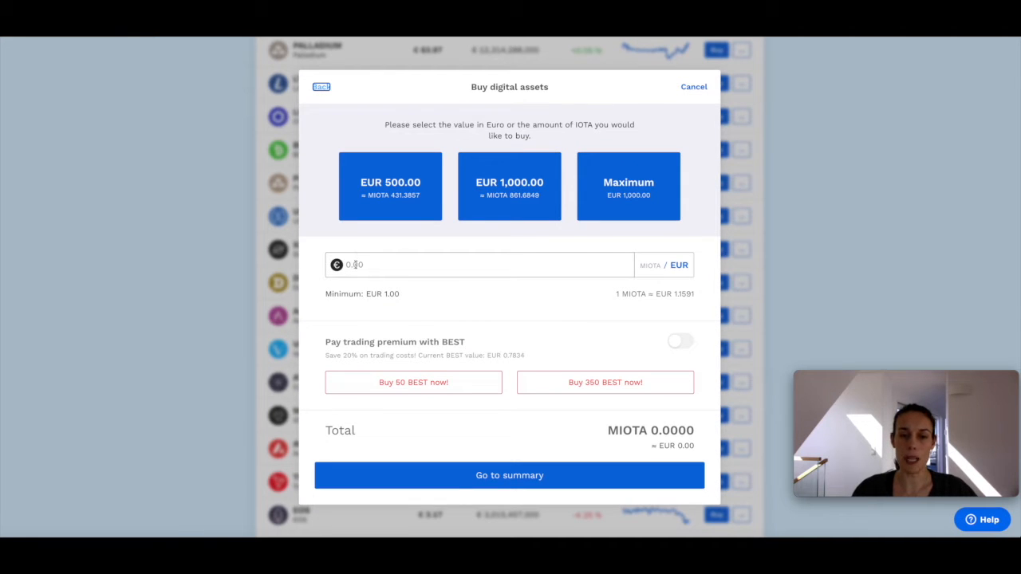
# - Enter a purchase amount of EUR 100, totalling about 86.27 MIOTA
pyautogui.click(478, 265)
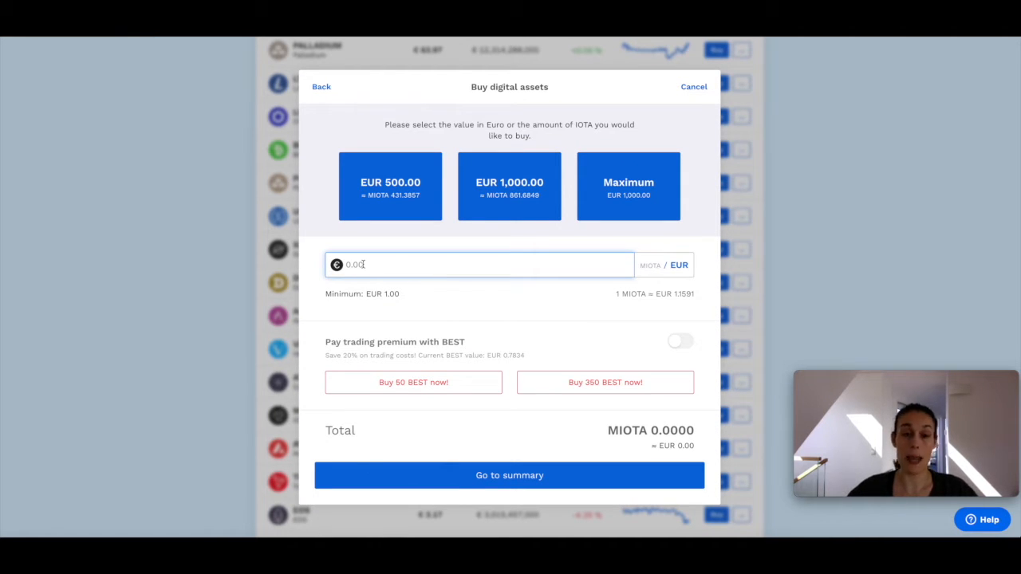
pyautogui.write('100')
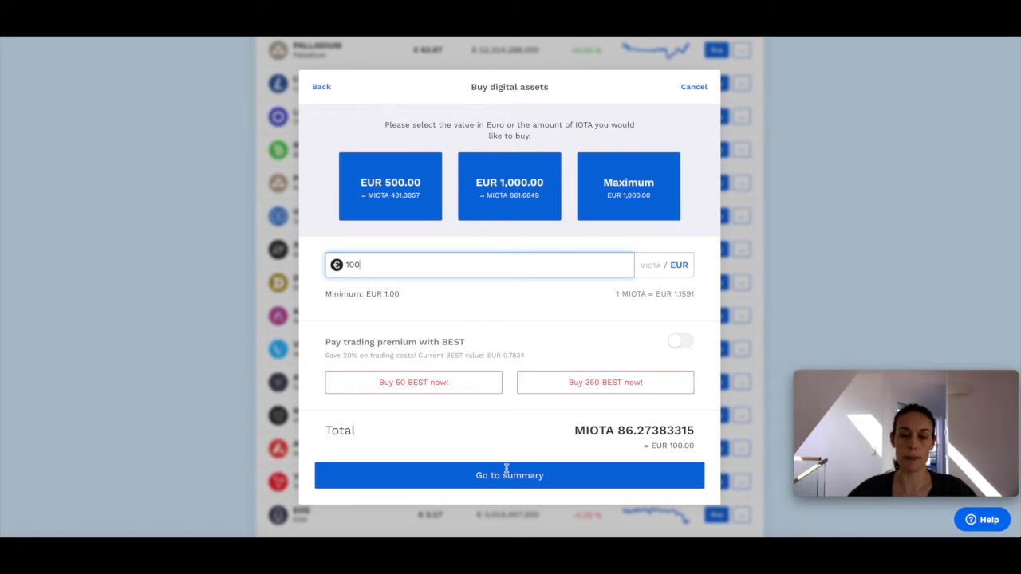
# - Show the summary: 86.1701 MIOTA to the MIOTA Wallet for EUR 100 incl. fees
pyautogui.click(511, 475)
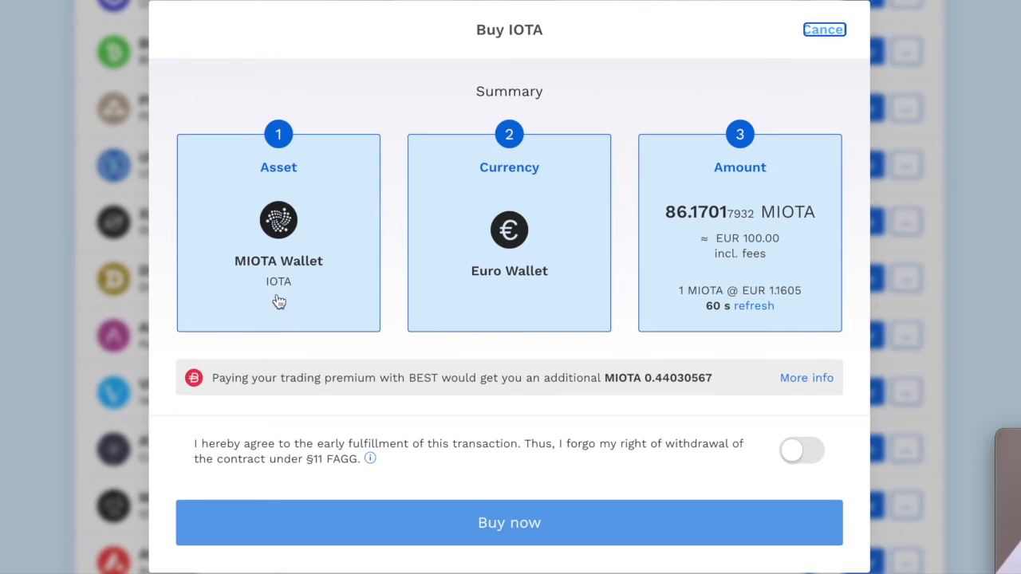
pyautogui.moveTo(279, 279)
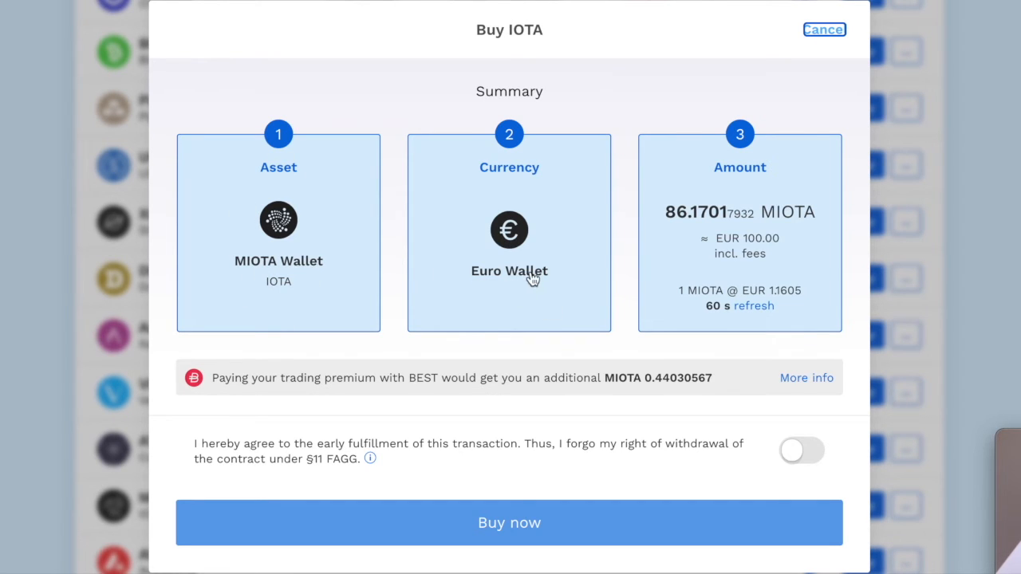
pyautogui.moveTo(686, 230)
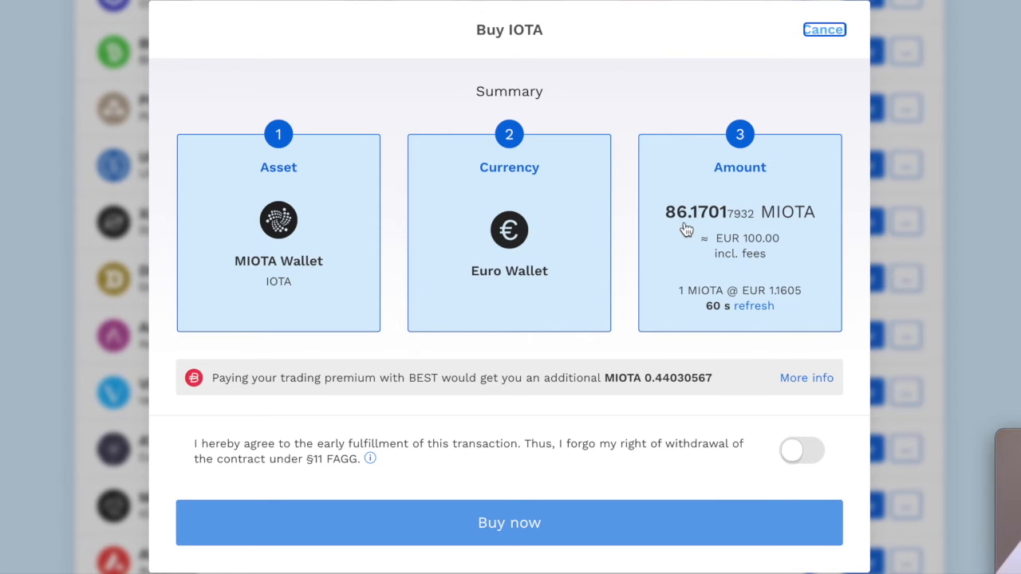
pyautogui.moveTo(668, 309)
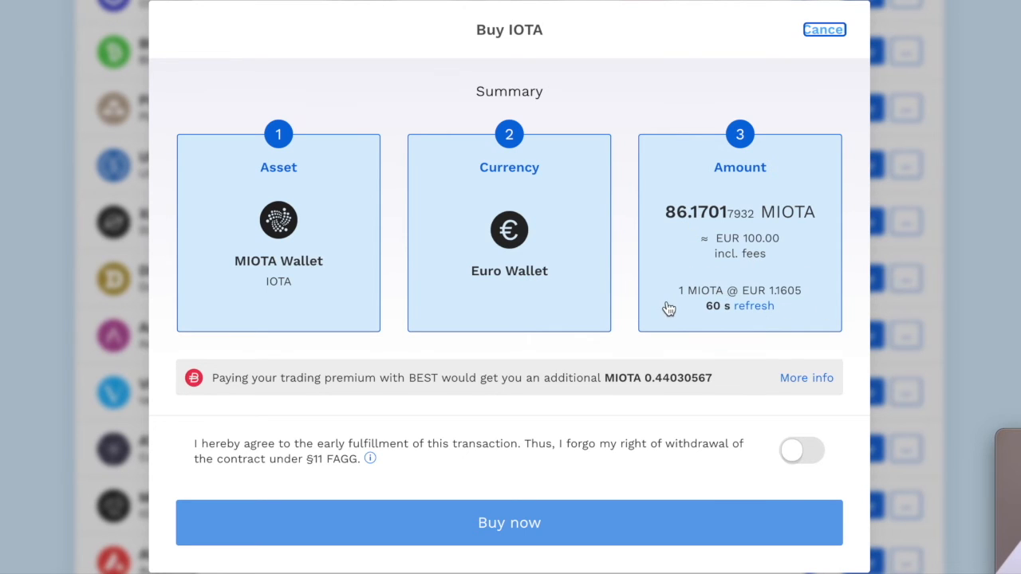
pyautogui.moveTo(776, 305)
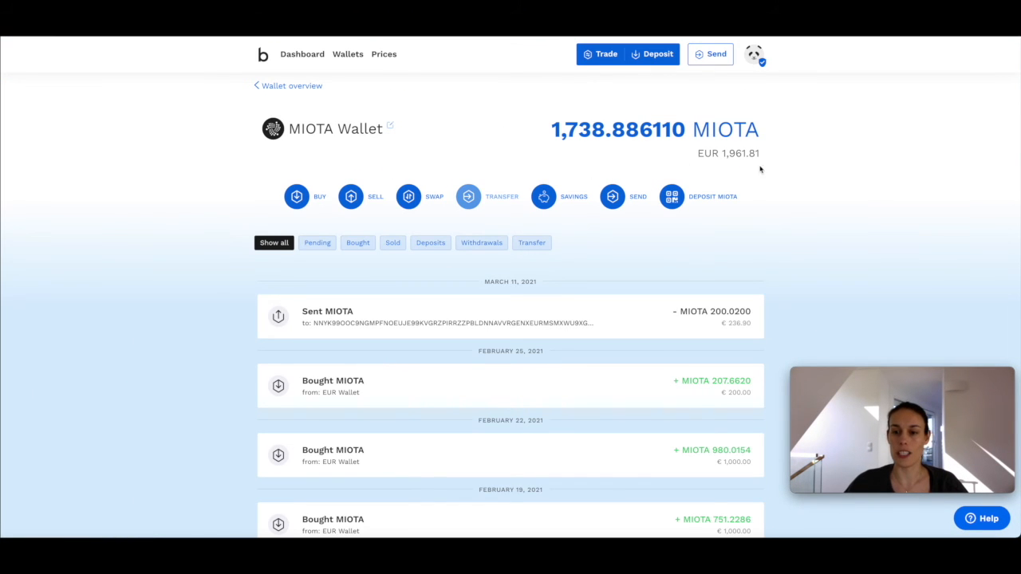
pyautogui.moveTo(851, 238)
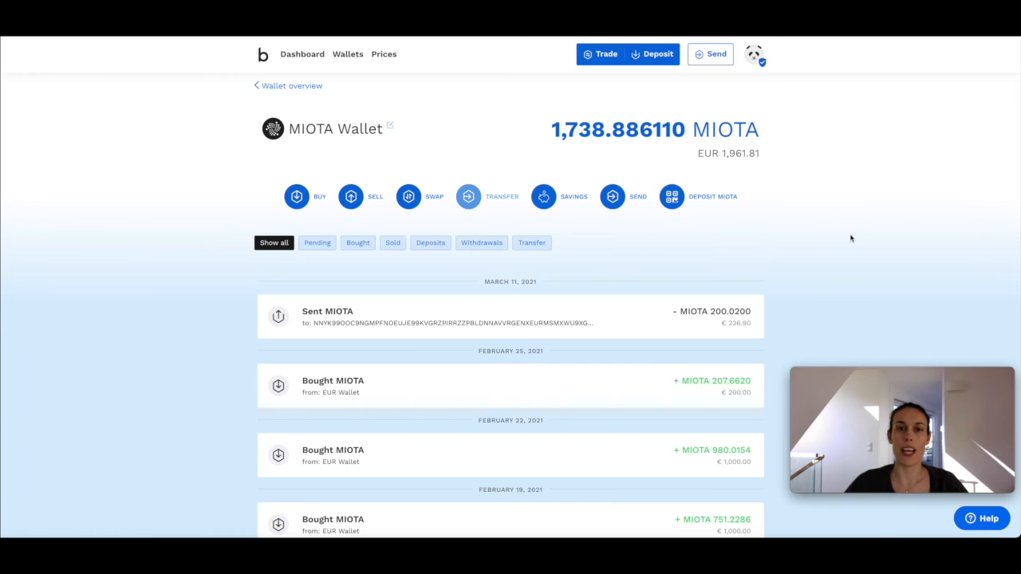